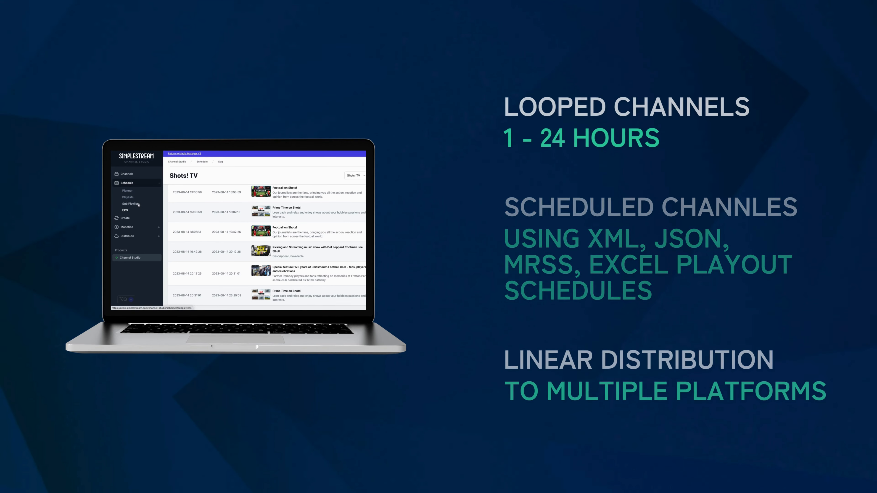
# - Switch from the Shots! TV schedule to the Playlists list showing 17 playlists
pyautogui.click(127, 197)
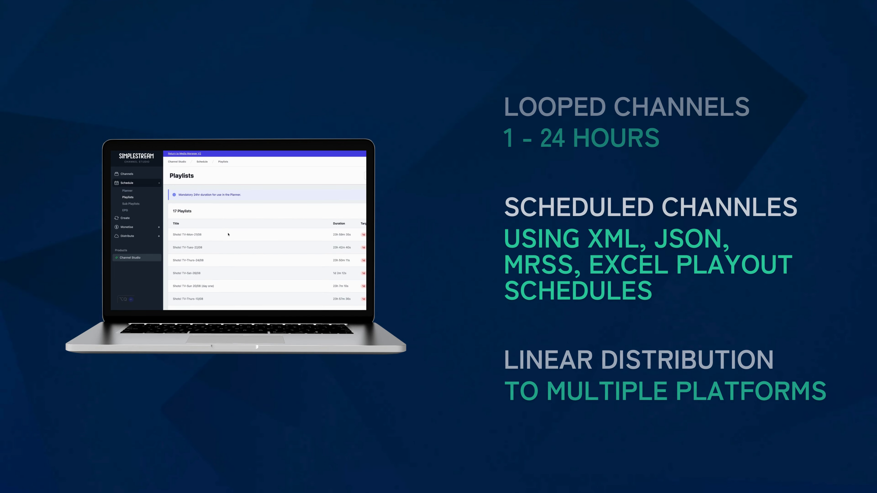